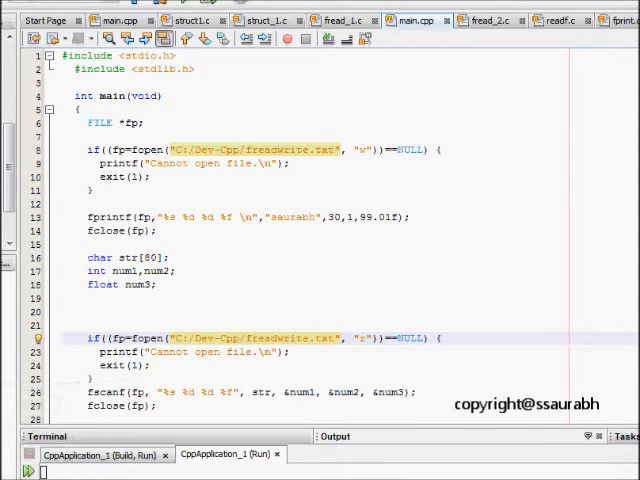
{"action": "mouse_move", "coordinate": [224, 82]}
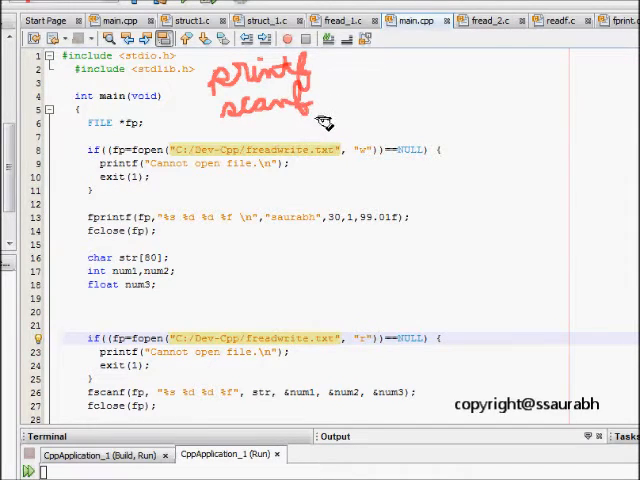
{"action": "mouse_move", "coordinate": [336, 110]}
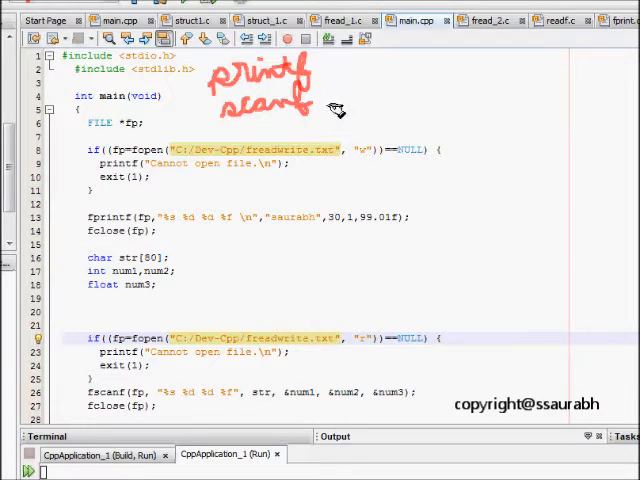
{"action": "mouse_move", "coordinate": [358, 128]}
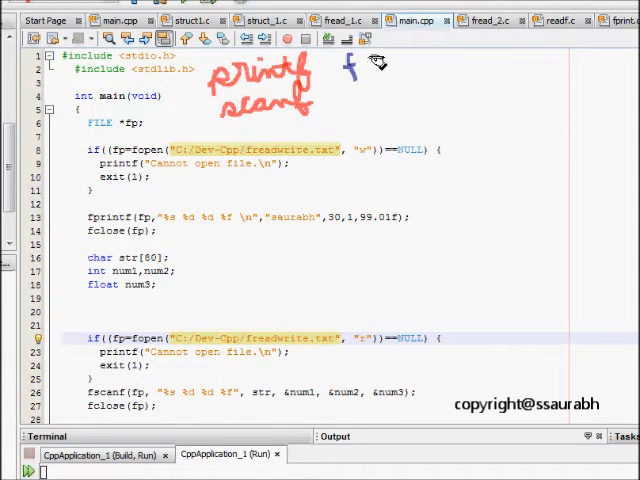
- View freadwrite.txt in Notepad showing 'saurabh 30 1 99.010002', then close it and return to NetBeans
{"action": "left_click_drag", "start_coordinate": [350, 70], "coordinate": [410, 70]}
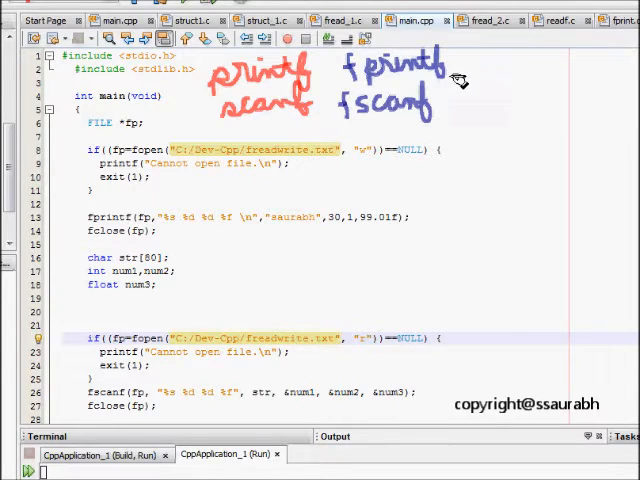
{"action": "mouse_move", "coordinate": [176, 224]}
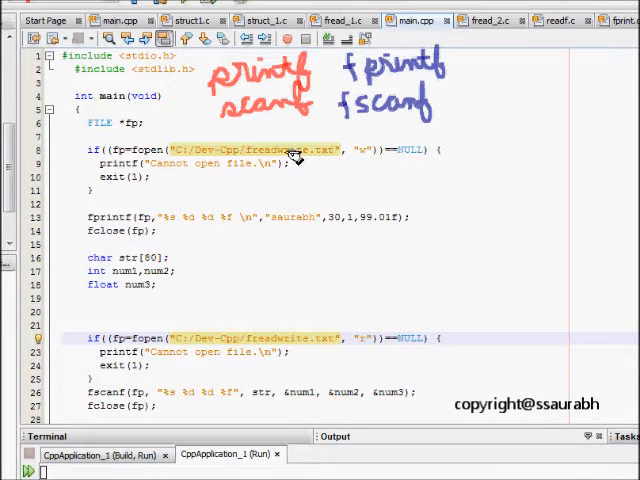
{"action": "mouse_move", "coordinate": [280, 164]}
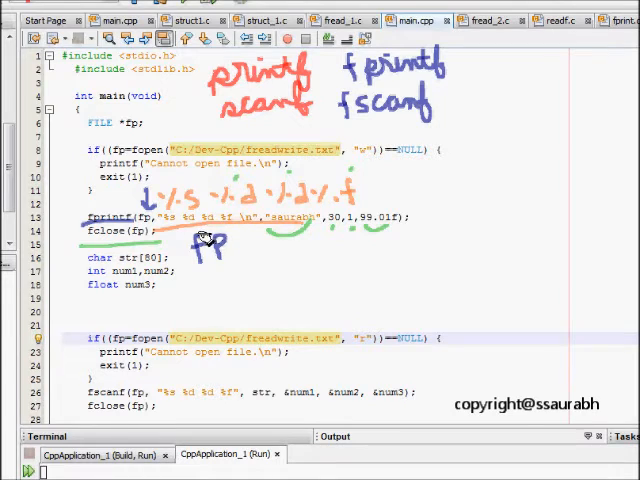
{"action": "mouse_move", "coordinate": [264, 288]}
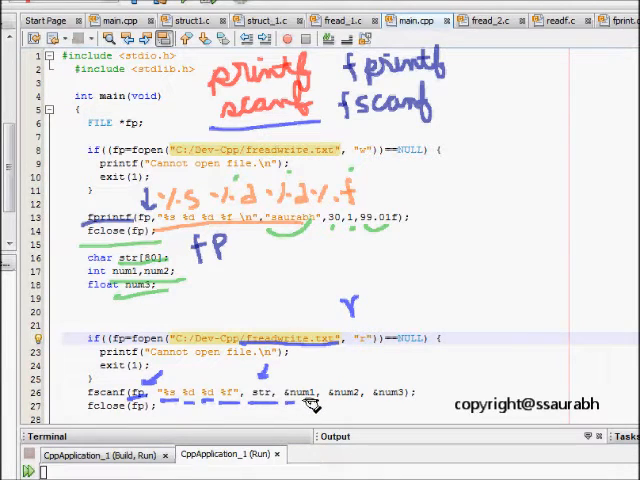
{"action": "mouse_move", "coordinate": [376, 408]}
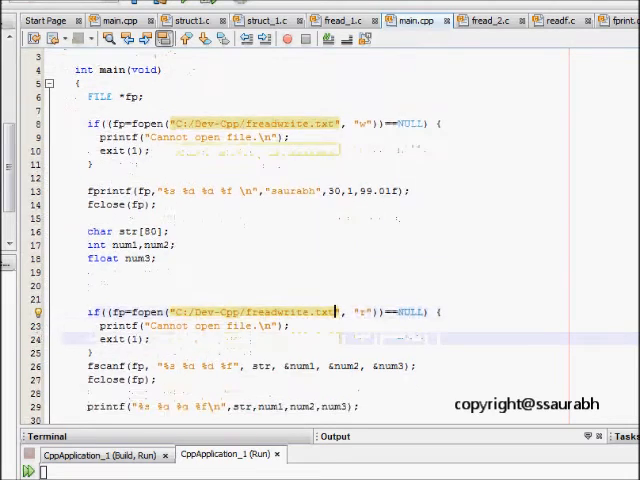
{"action": "scroll", "scroll_direction": "down", "scroll_amount": 3}
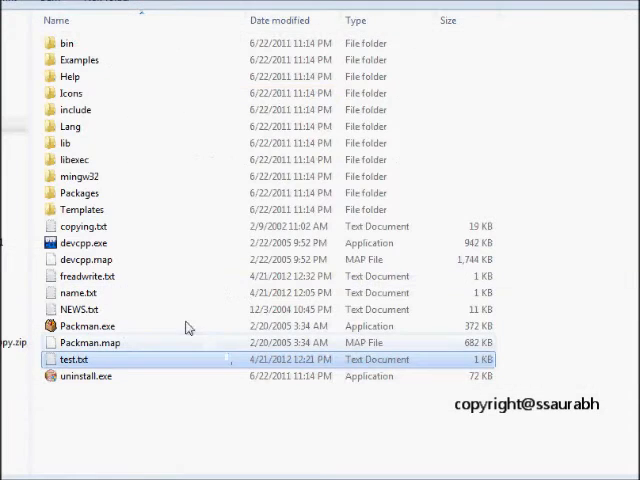
{"action": "double_click", "coordinate": [84, 276]}
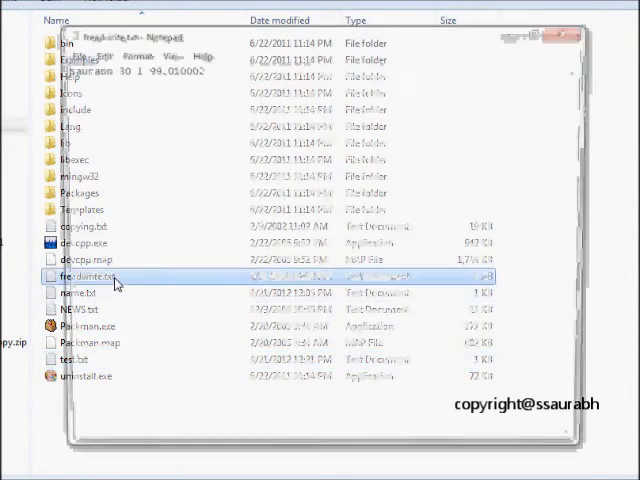
{"action": "double_click", "coordinate": [82, 276]}
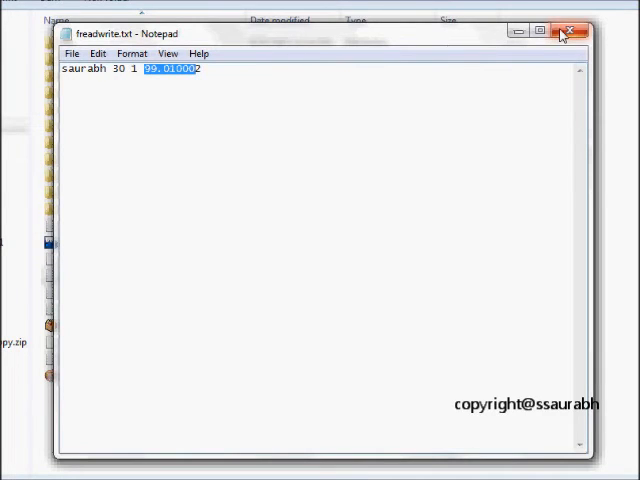
{"action": "left_click", "coordinate": [568, 32]}
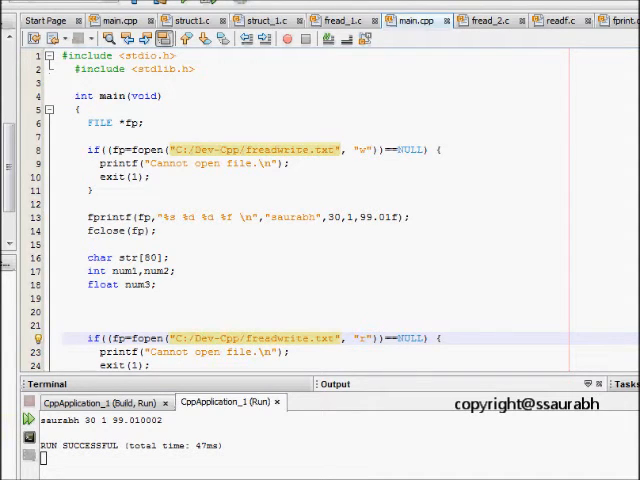
{"action": "mouse_move", "coordinate": [196, 96]}
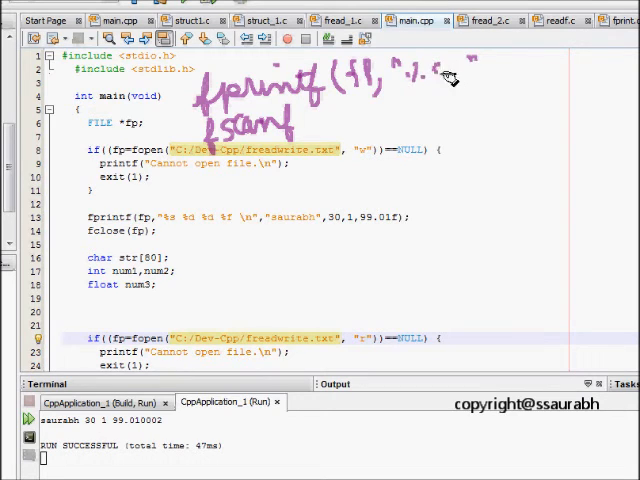
{"action": "mouse_move", "coordinate": [490, 84]}
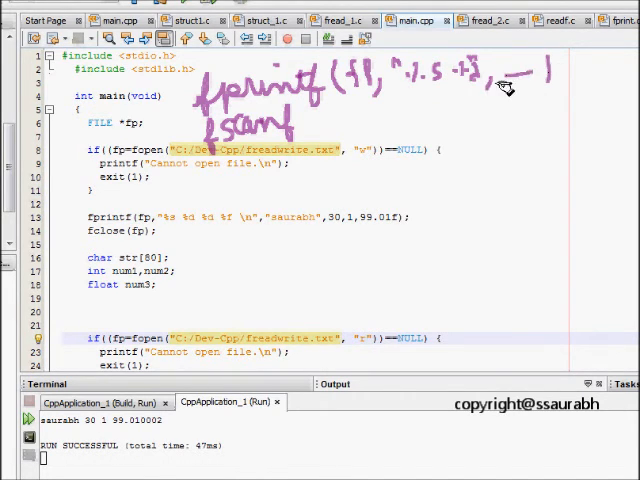
{"action": "mouse_move", "coordinate": [264, 180]}
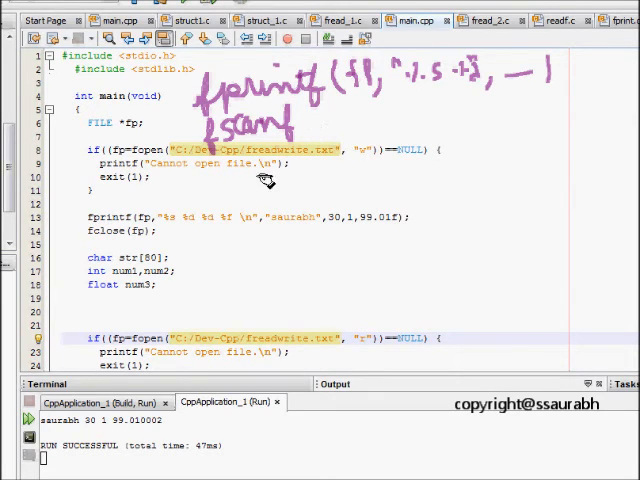
{"action": "mouse_move", "coordinate": [378, 92]}
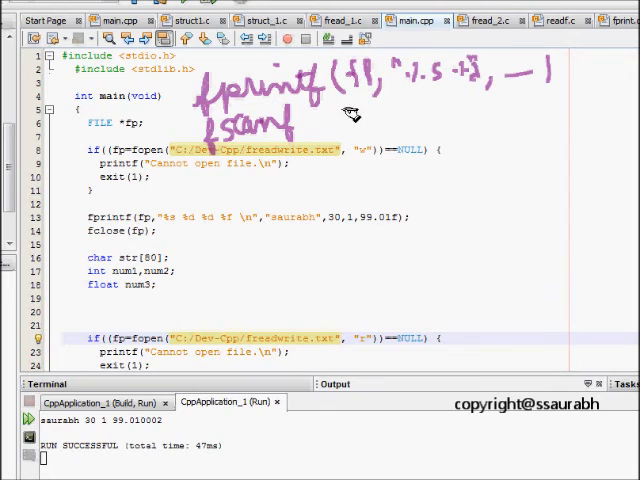
{"action": "mouse_move", "coordinate": [410, 110]}
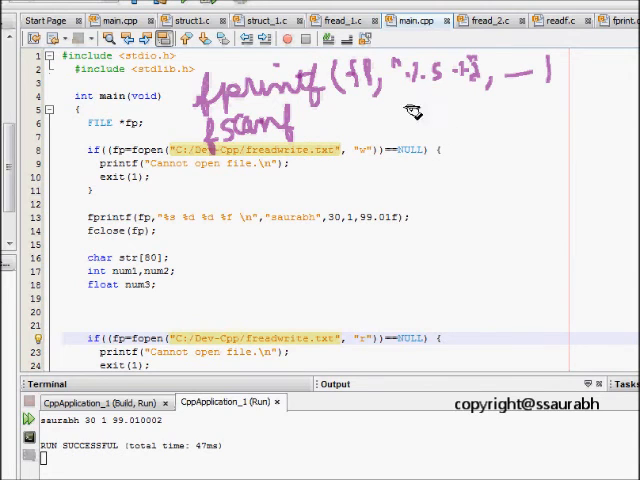
{"action": "mouse_move", "coordinate": [296, 192]}
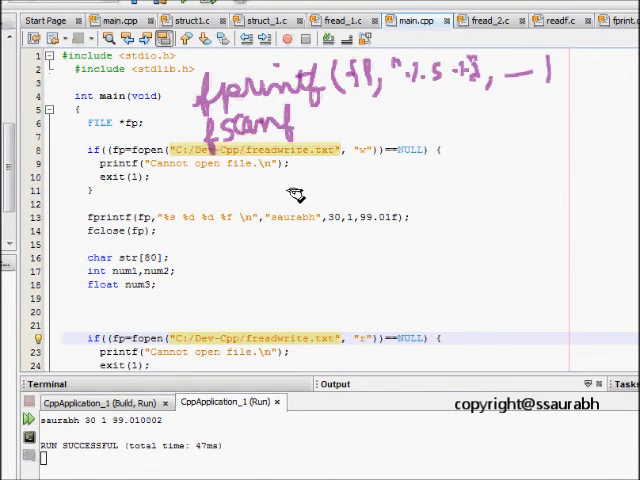
{"action": "mouse_move", "coordinate": [272, 192]}
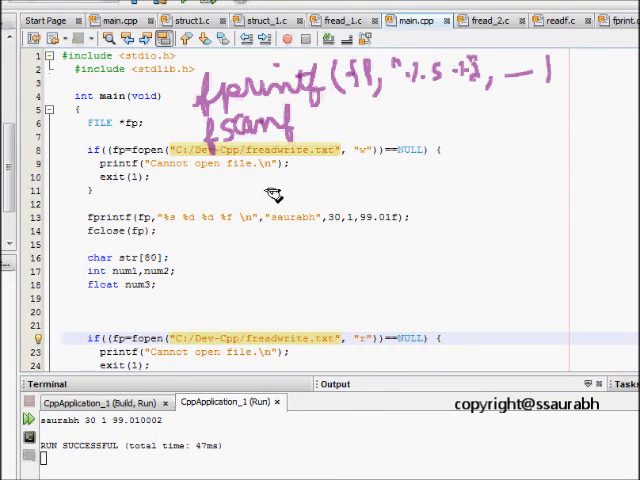